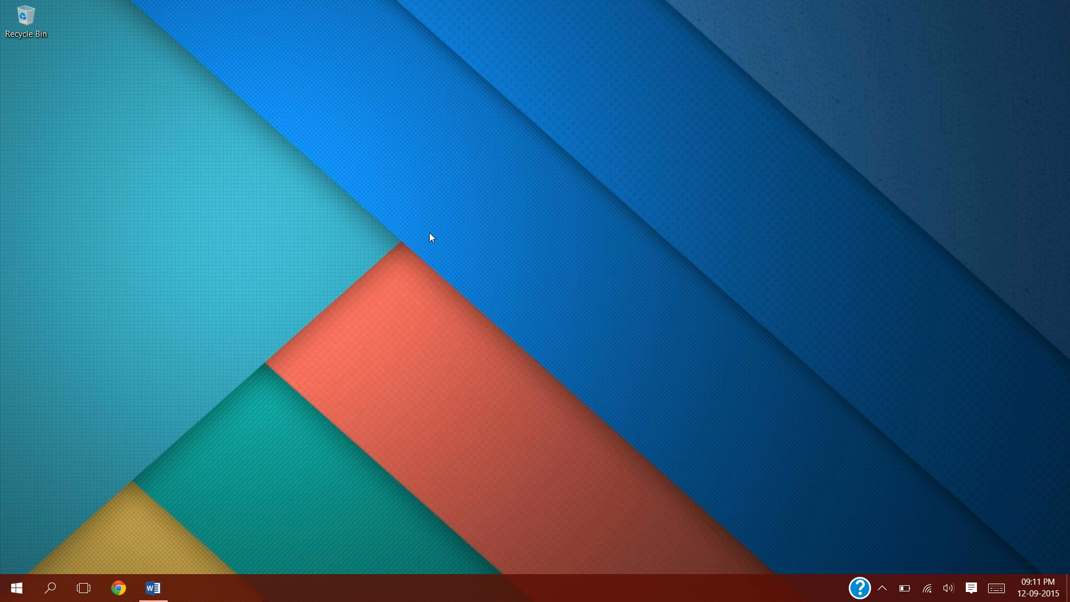
pyautogui.moveTo(261, 370)
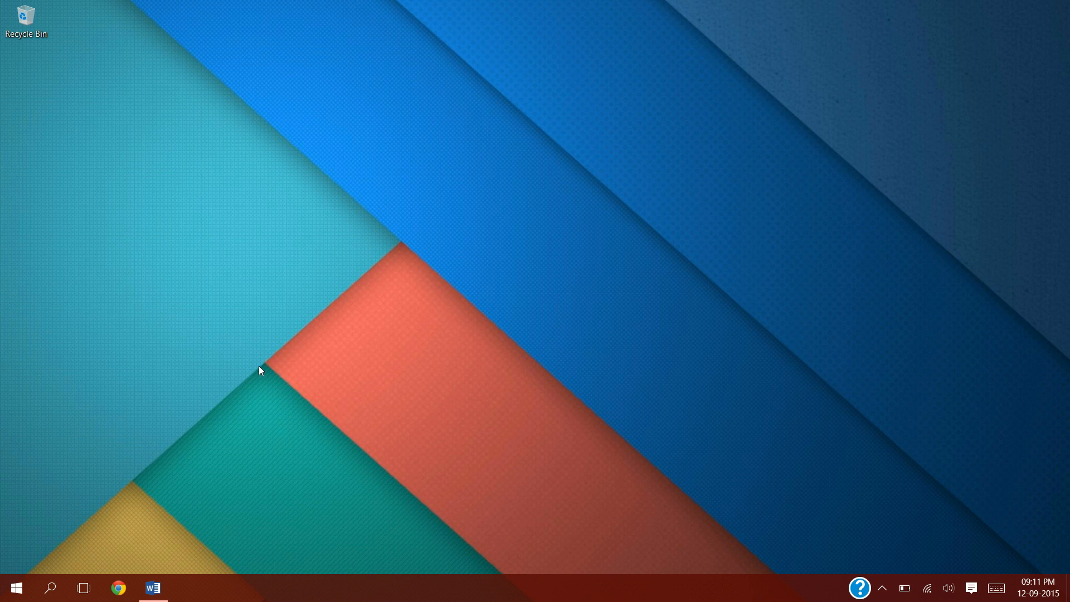
# - Review the document showing the Store connection error code
pyautogui.click(152, 588)
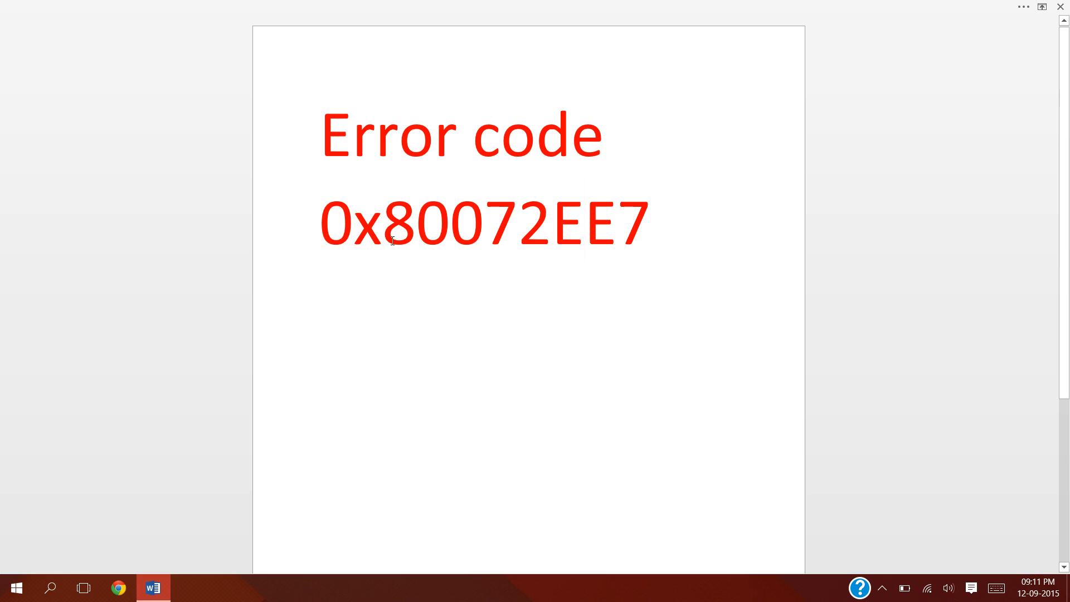
pyautogui.moveTo(321, 225); pyautogui.dragTo(649, 225)
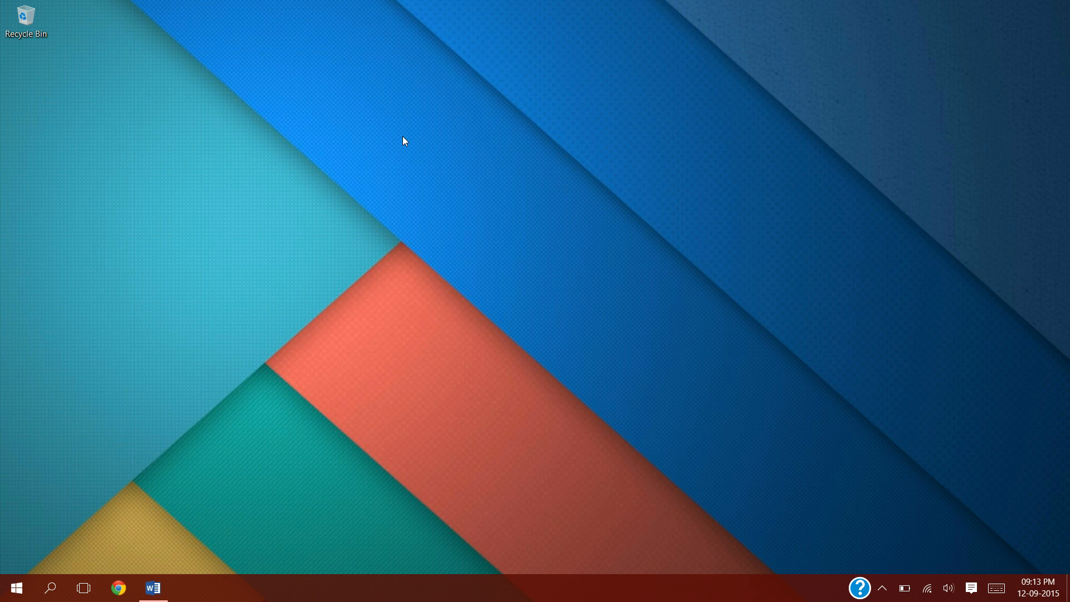
pyautogui.moveTo(7, 564)
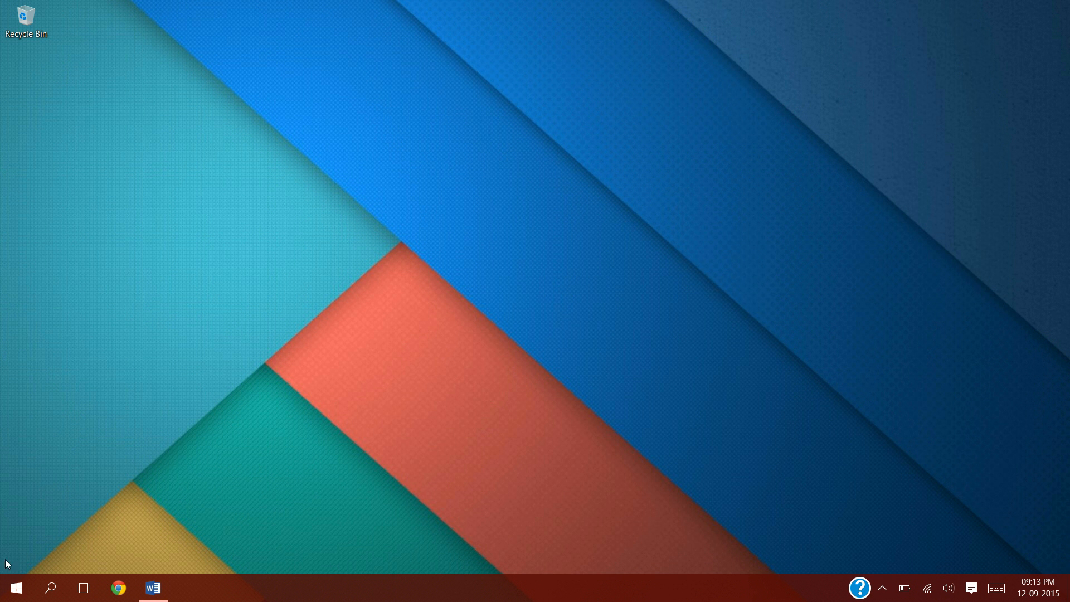
# - Launch the Windows Store, observe its connection error, and close it
pyautogui.click(14, 588)
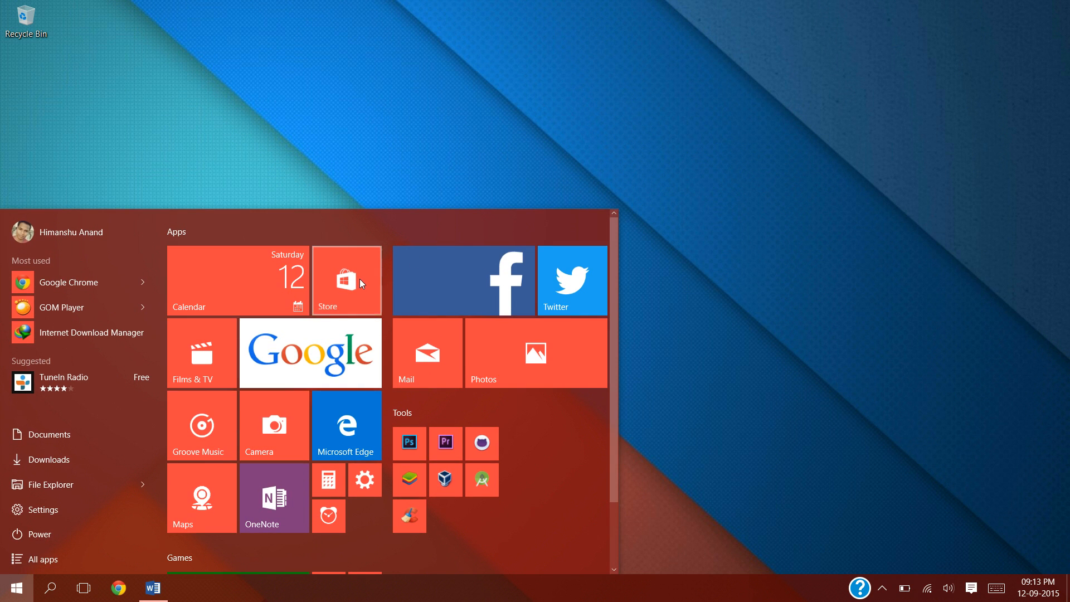
pyautogui.click(346, 280)
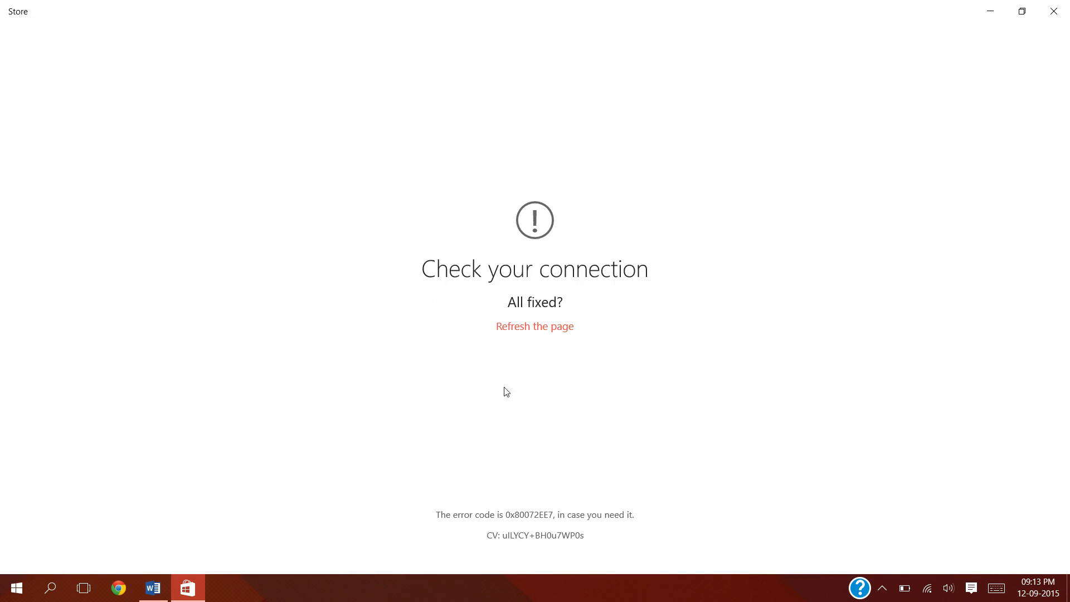
pyautogui.moveTo(811, 237)
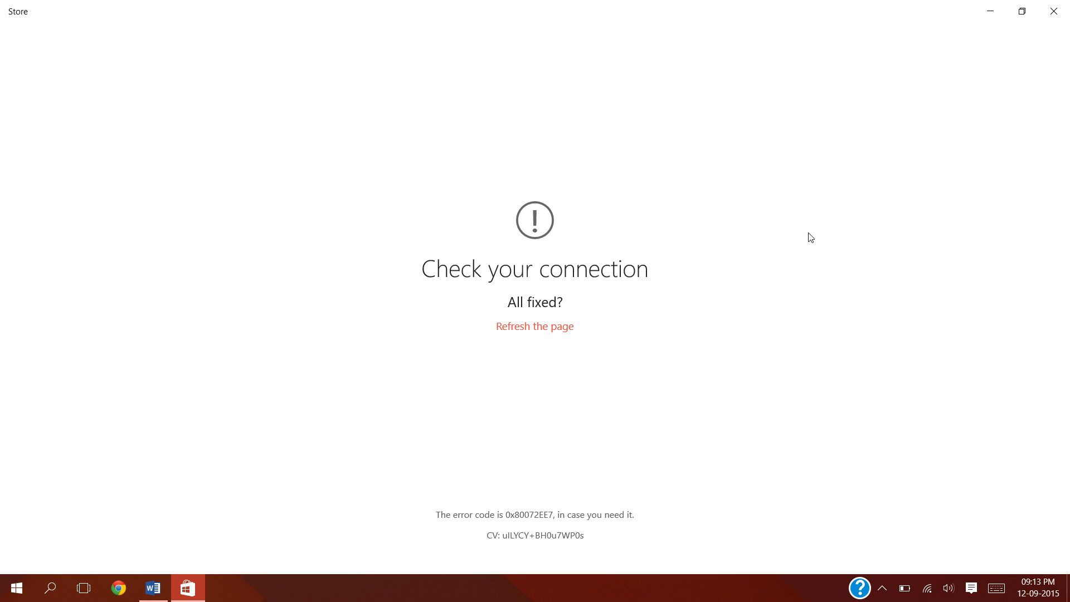
pyautogui.click(1052, 11)
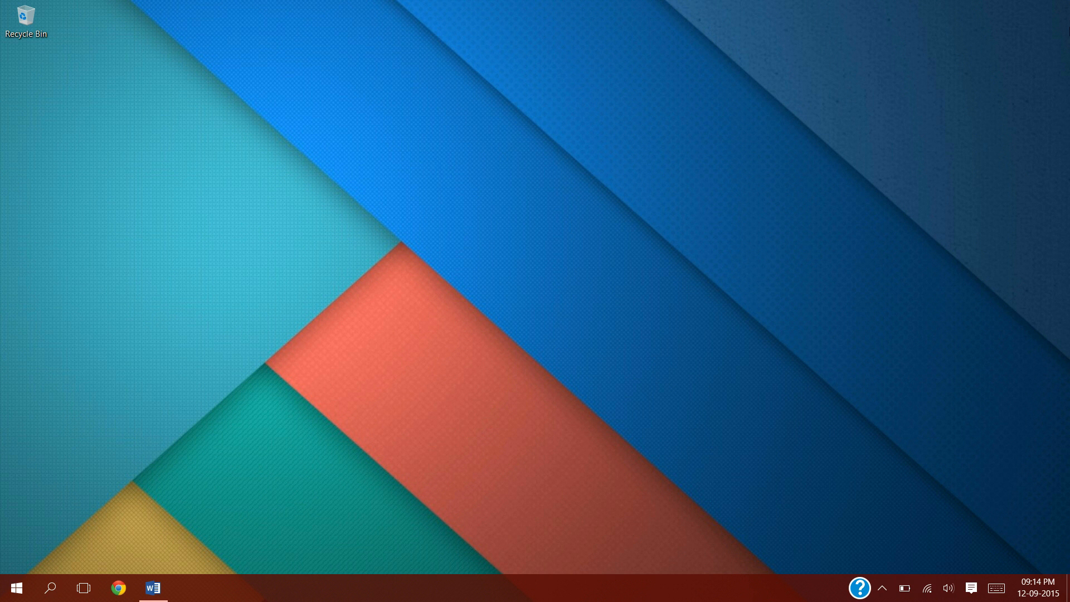
pyautogui.moveTo(150, 364)
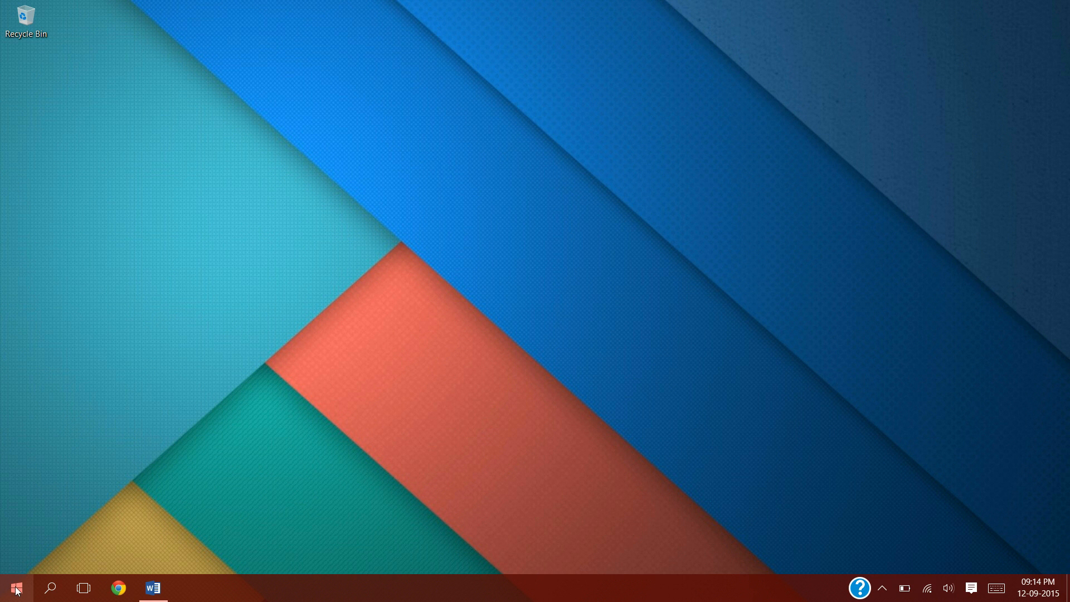
# - Bring up the Start button's quick-link menu to reach Control Panel
pyautogui.rightClick(15, 589)
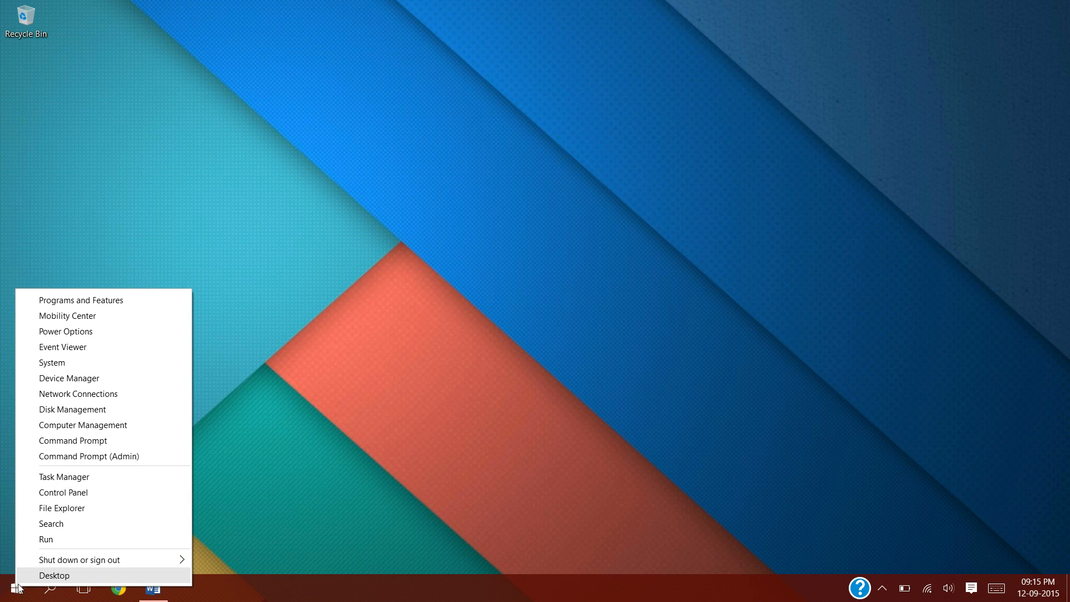
pyautogui.moveTo(64, 491)
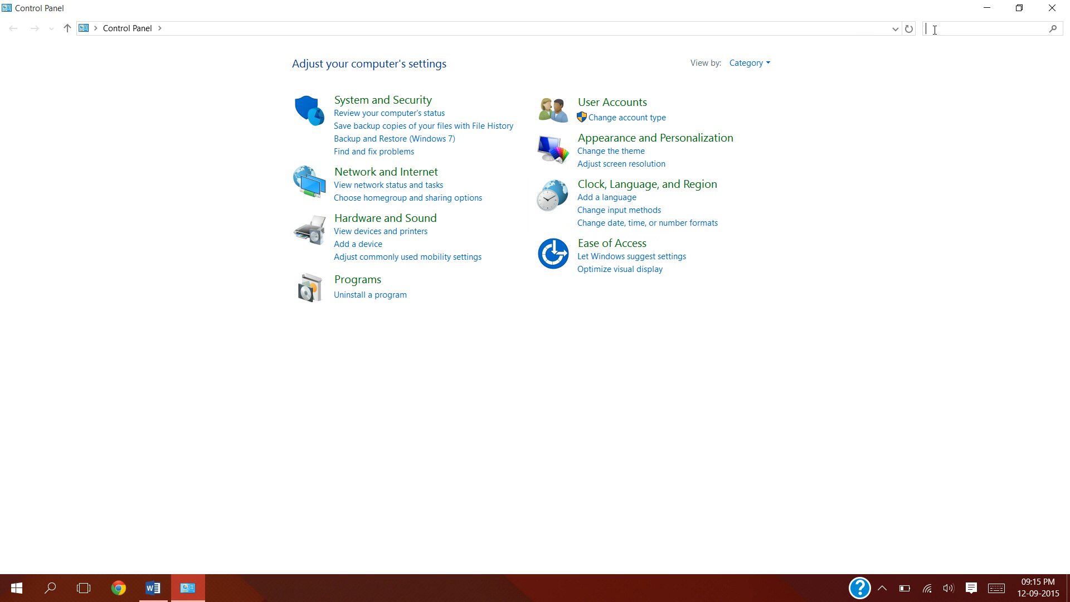
# - Search Control Panel for 'view internet connections' and show the Network Connections list
pyautogui.write('view')
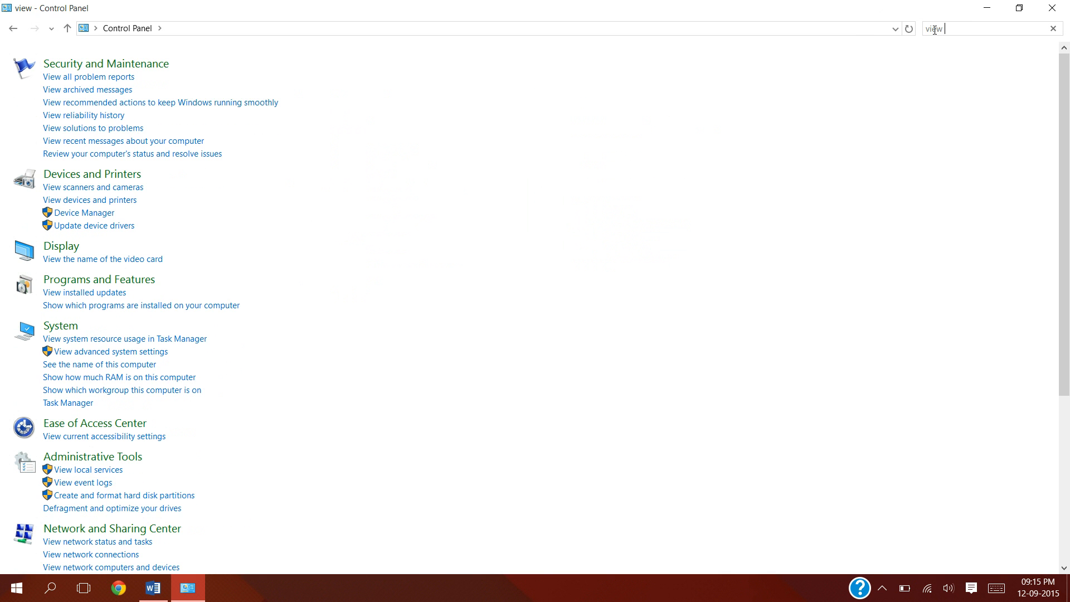
pyautogui.write('internet')
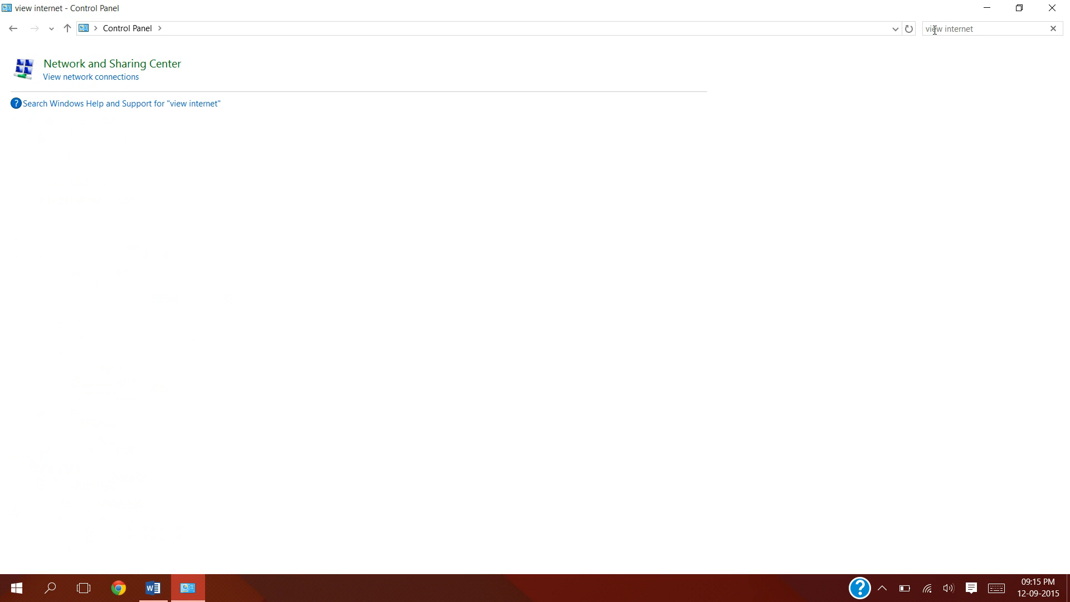
pyautogui.write('connec')
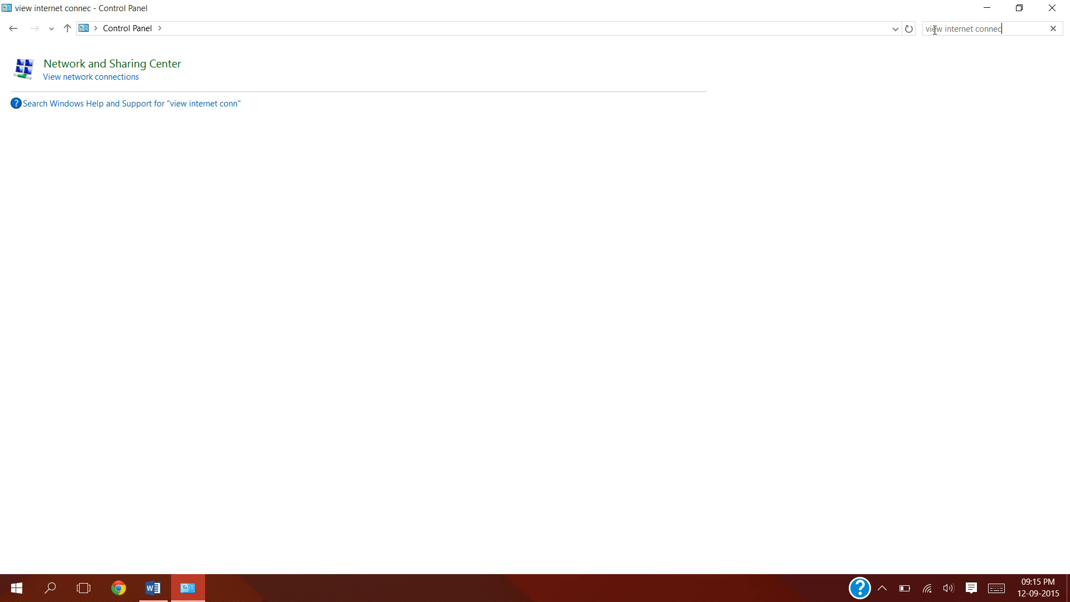
pyautogui.write('tions')
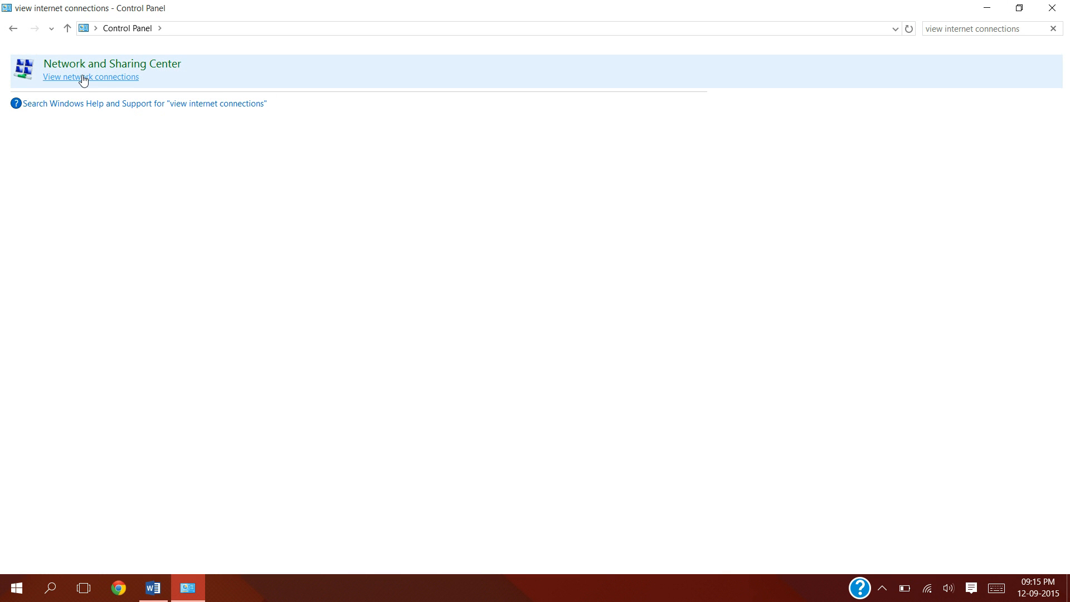
pyautogui.click(91, 77)
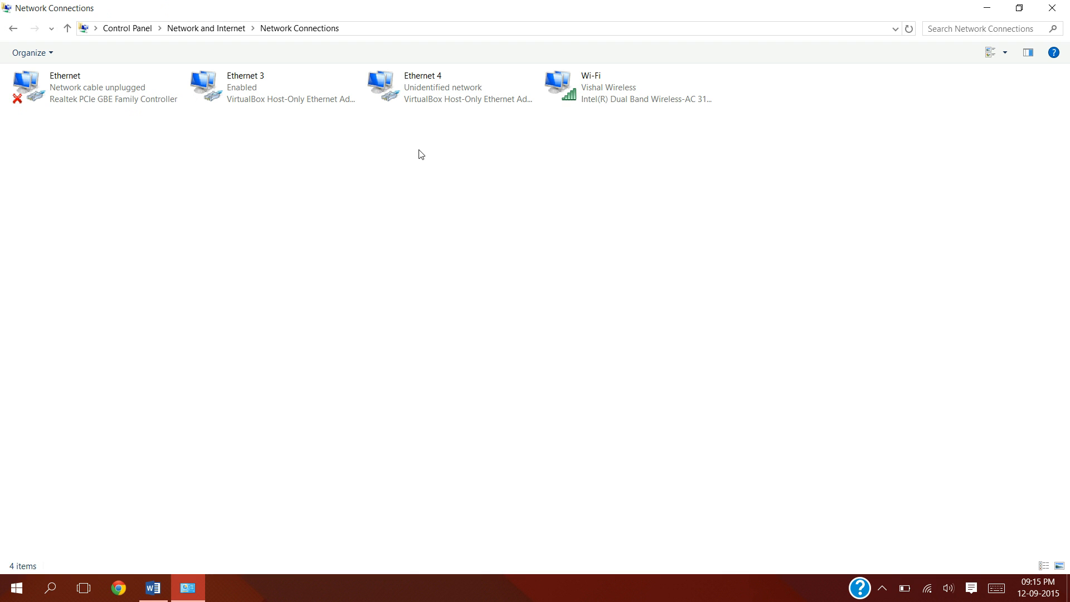
# - Open the Wi-Fi adapter's properties and select Internet Protocol Version 4 (TCP/IPv4)
pyautogui.click(598, 87)
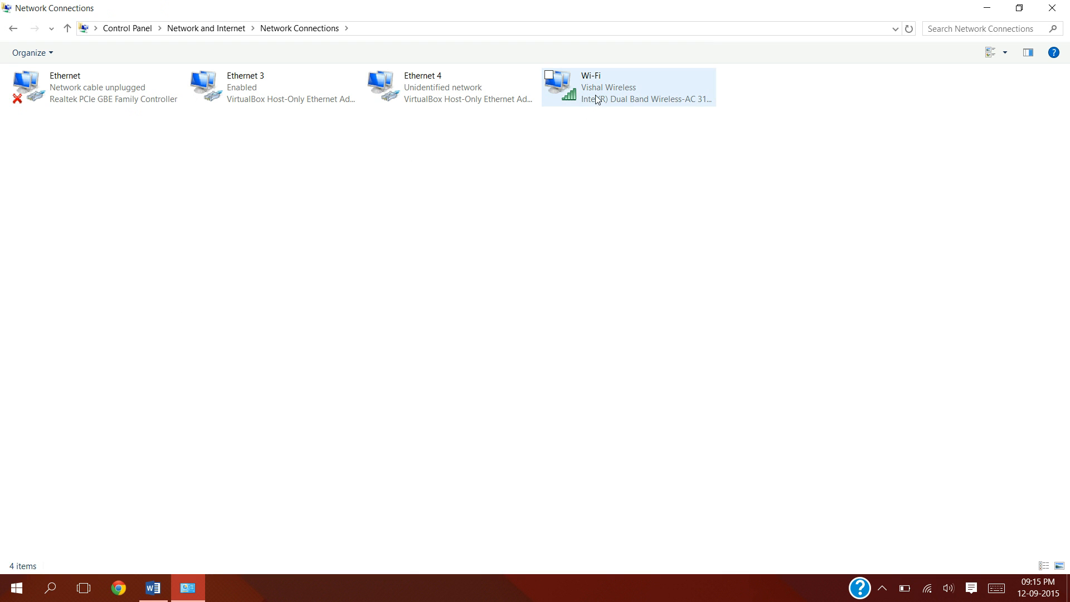
pyautogui.click(614, 87)
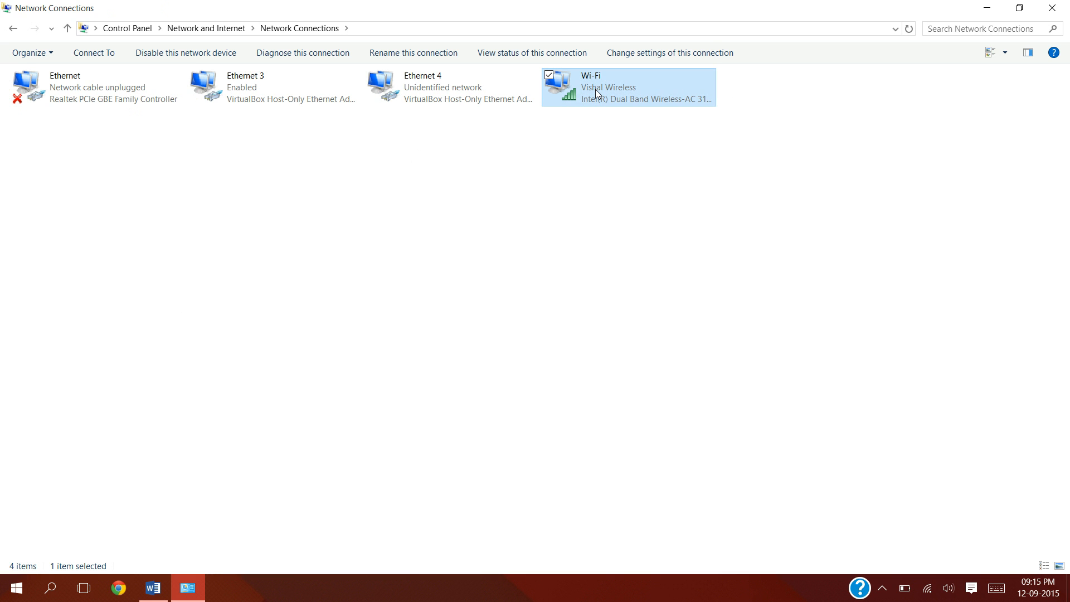
pyautogui.rightClick(595, 92)
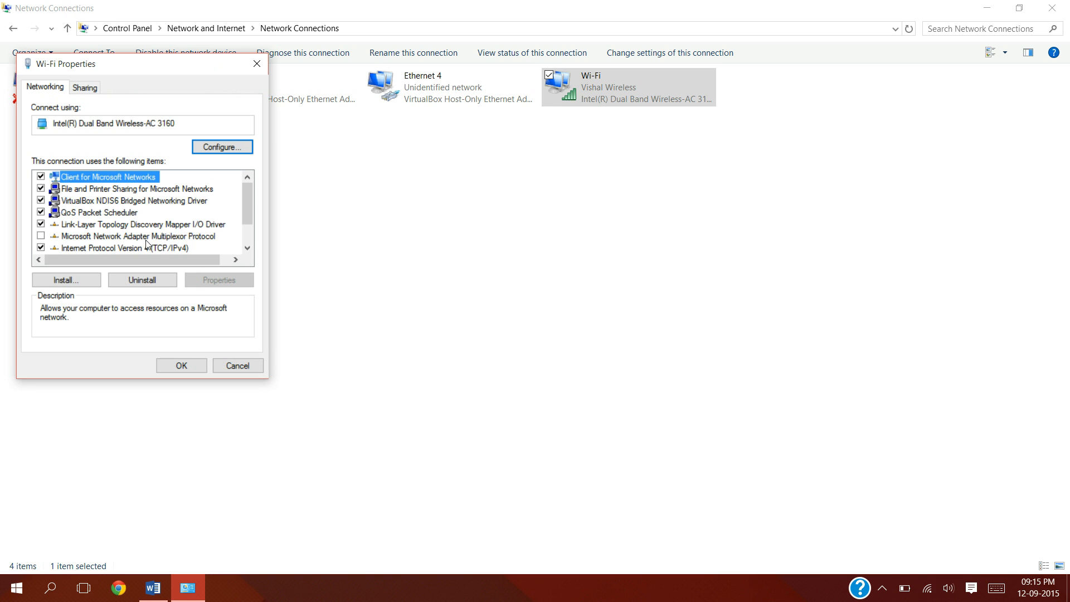
pyautogui.scroll(-3)
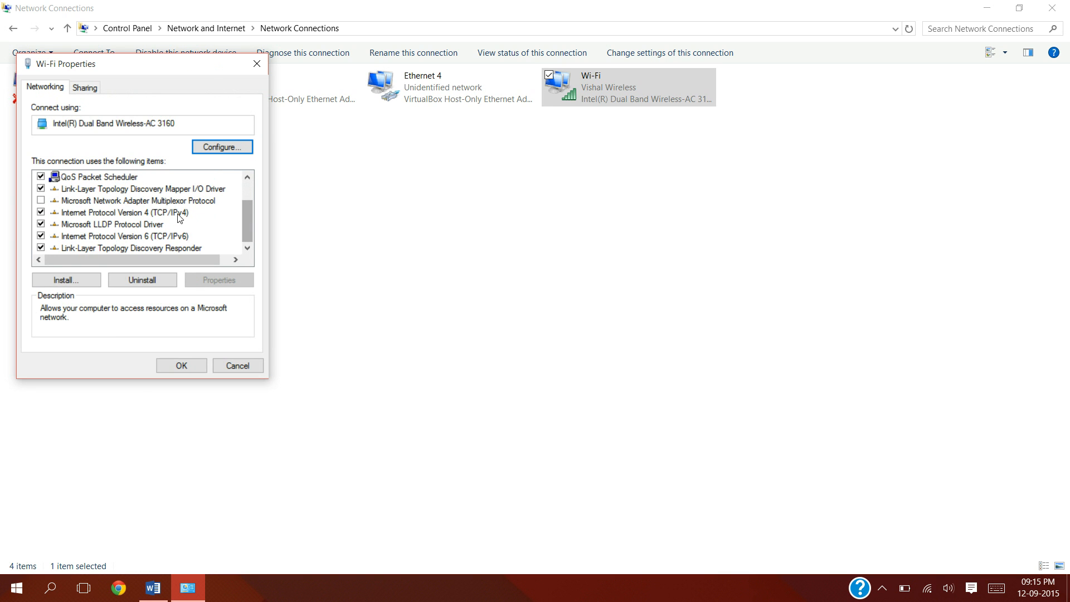
pyautogui.moveTo(158, 217)
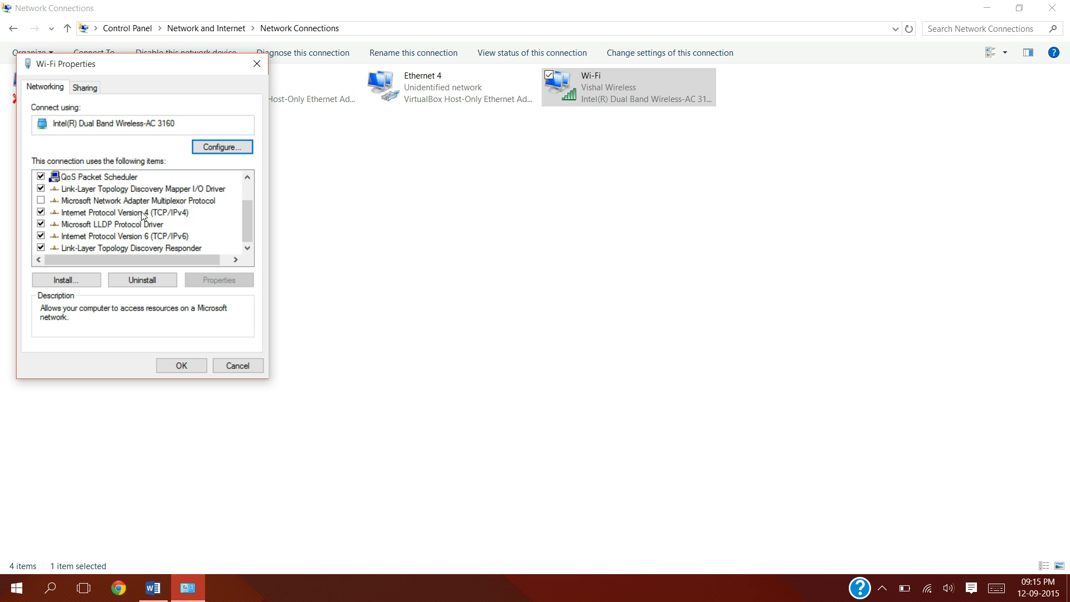
pyautogui.click(125, 212)
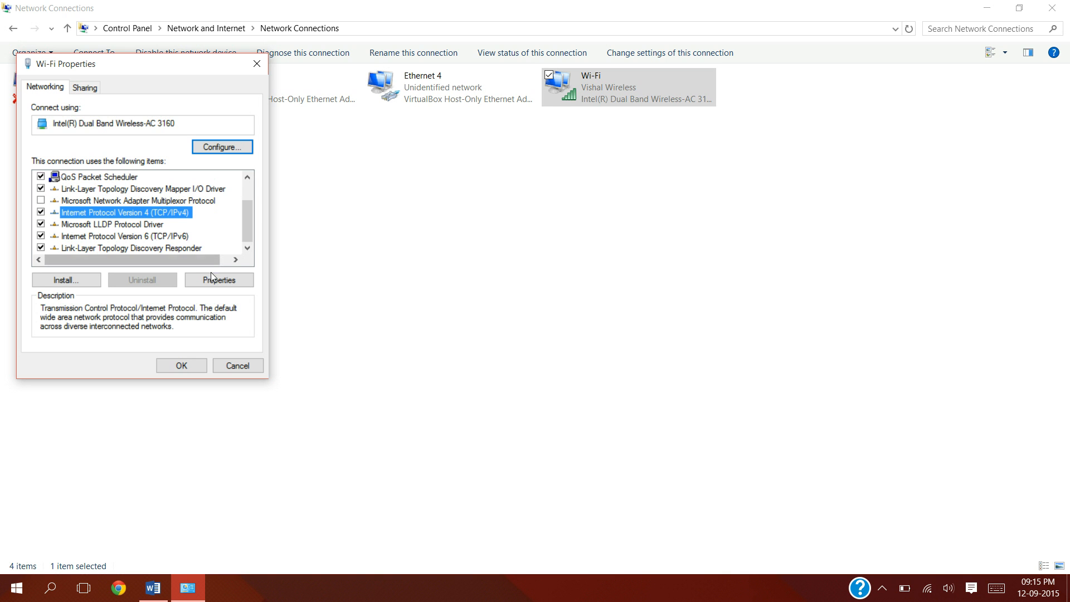
# - Set the Wi-Fi IPv4 DNS servers manually to 8.8.8.8 and 8.8.4.4 and confirm
pyautogui.click(218, 280)
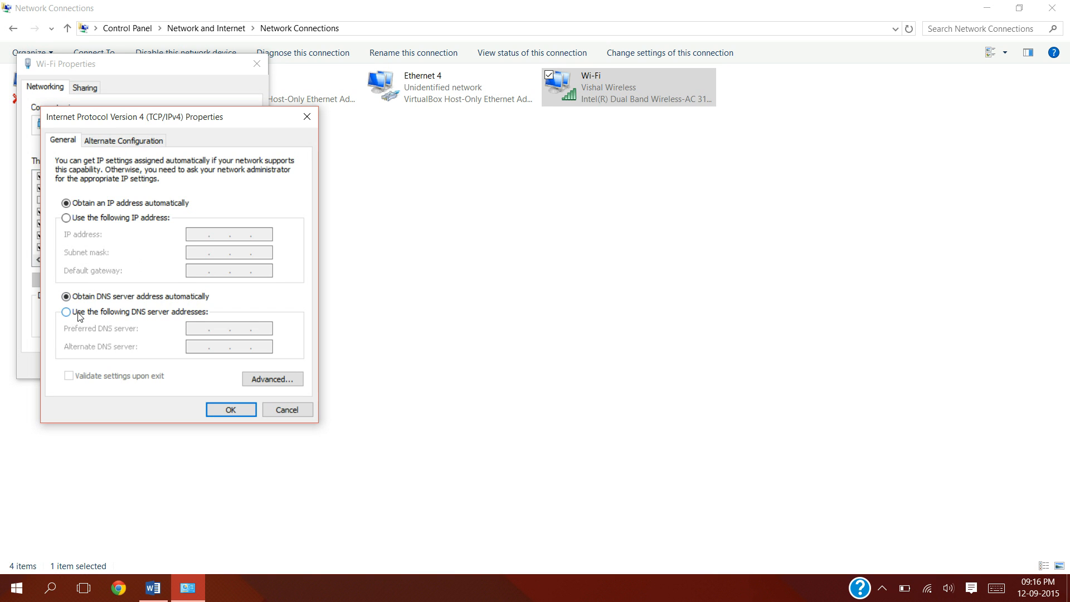
pyautogui.click(66, 312)
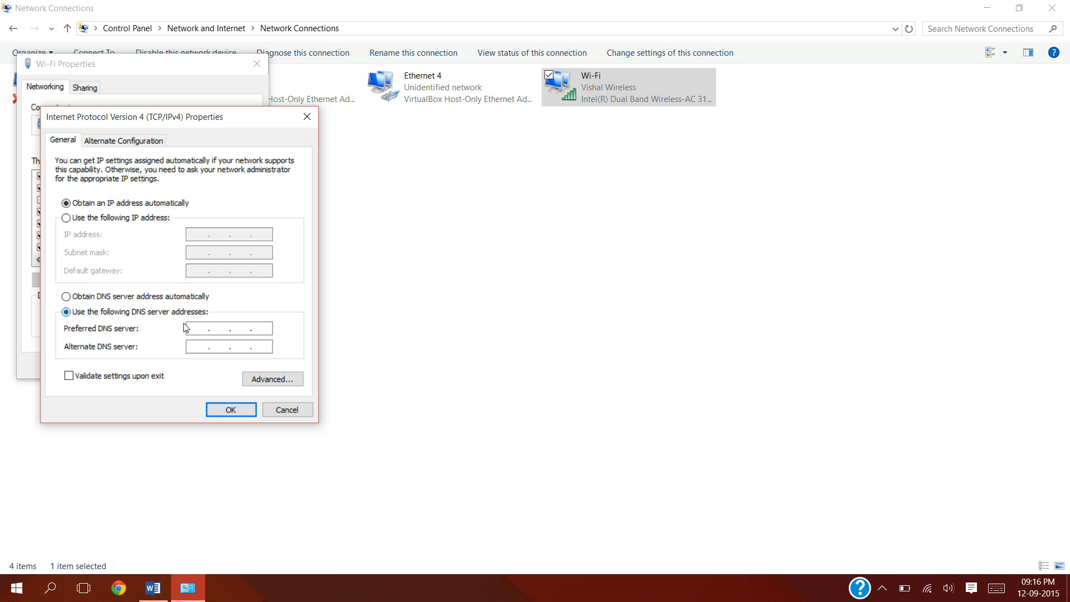
pyautogui.click(219, 328)
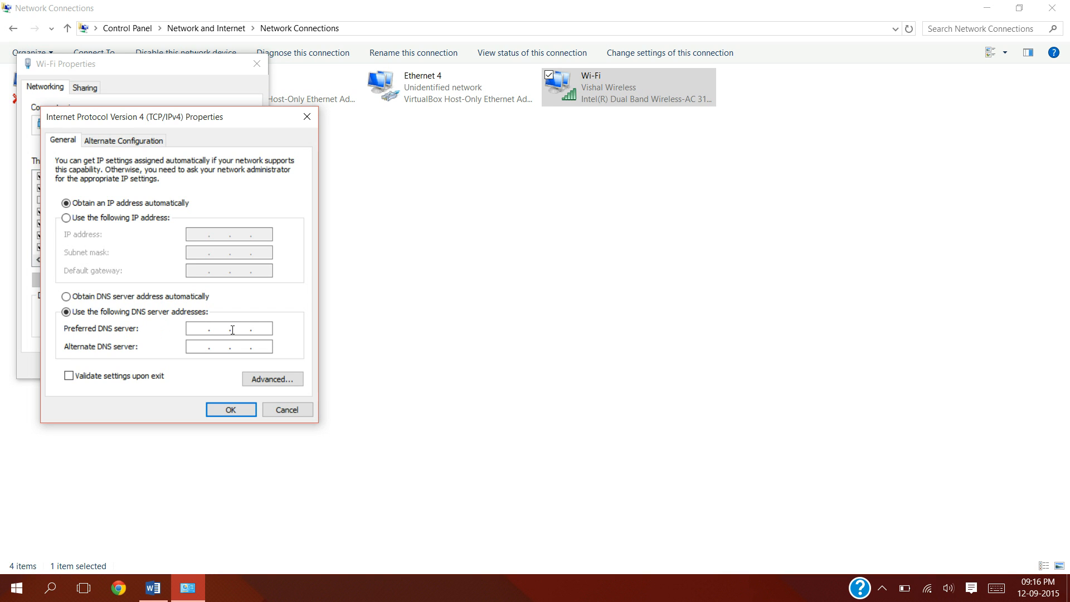
pyautogui.write('8.8.8.8')
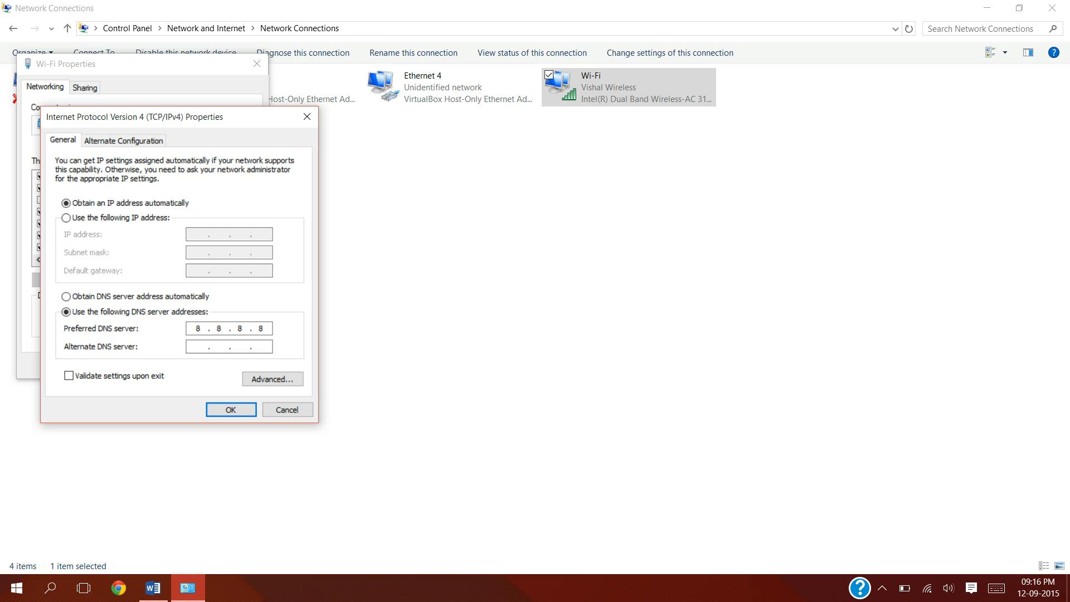
pyautogui.click(219, 346)
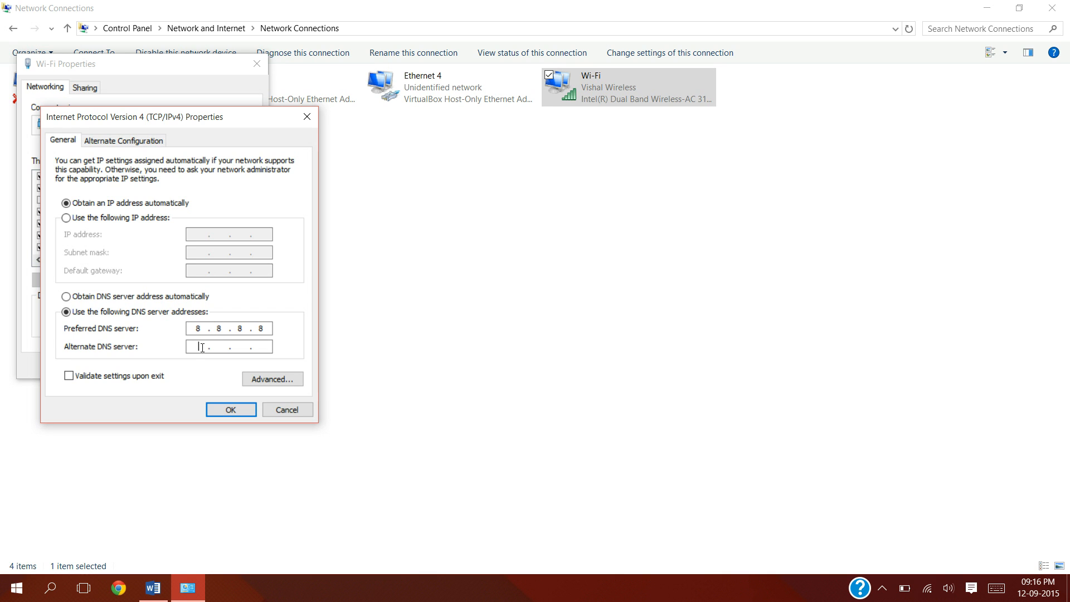
pyautogui.write('8.8')
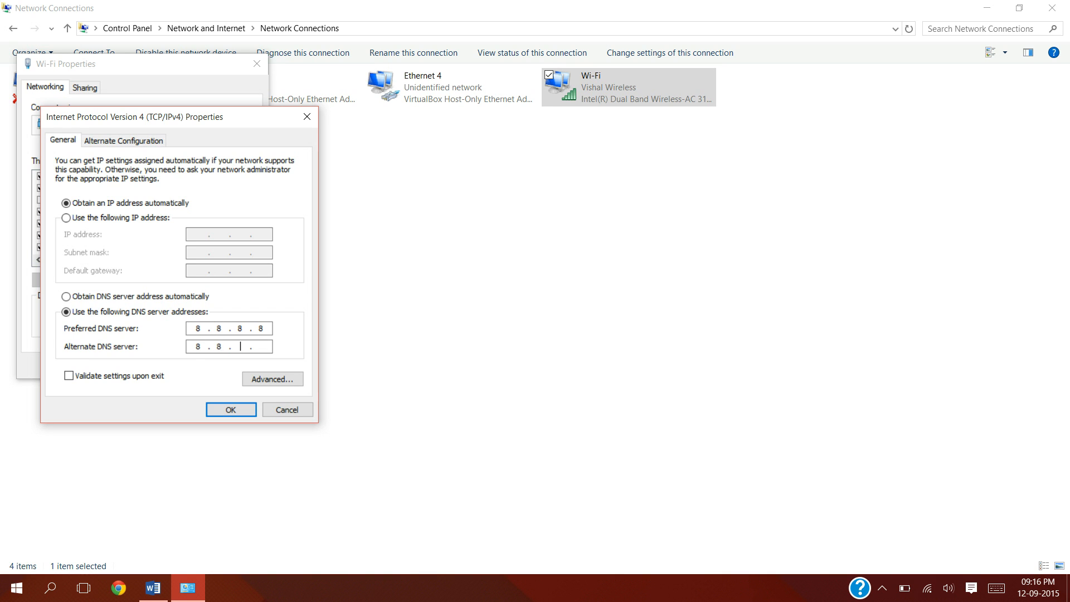
pyautogui.write('44')
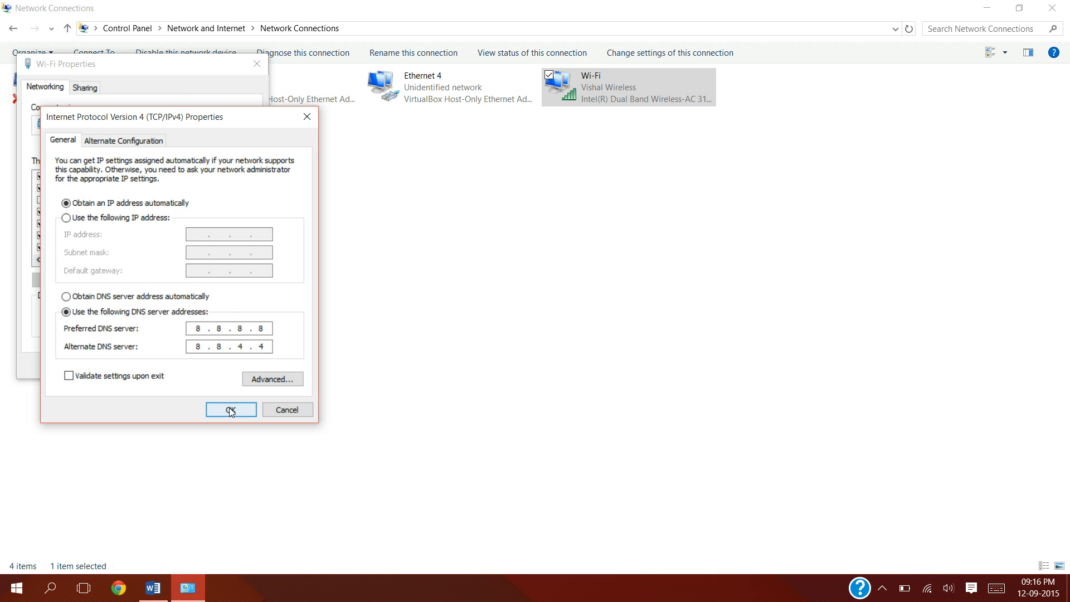
pyautogui.click(230, 409)
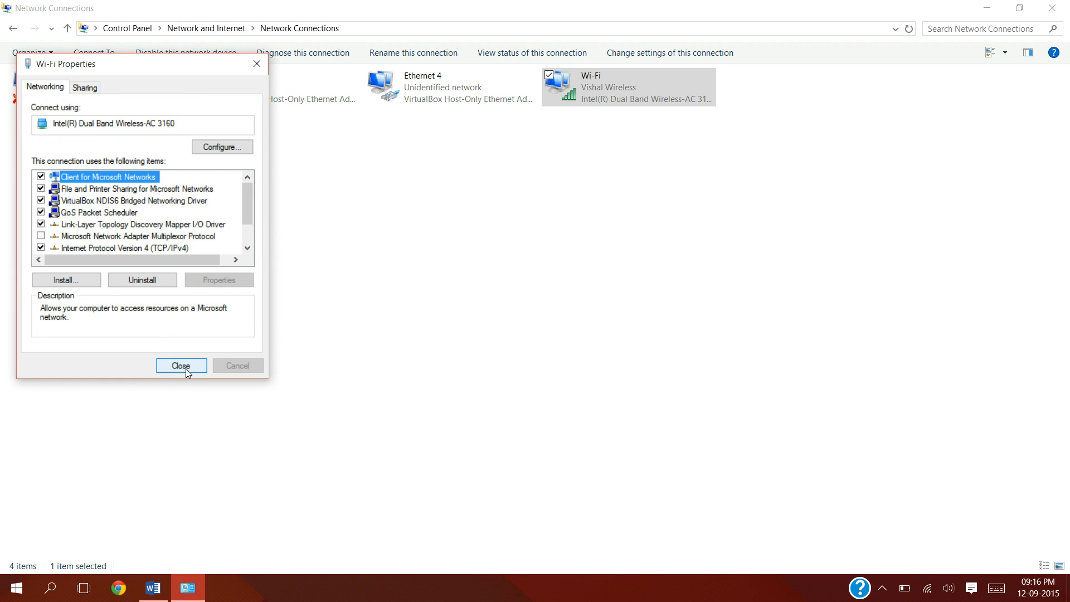
# - Close the Wi-Fi Properties dialog and the Network Connections window
pyautogui.click(181, 366)
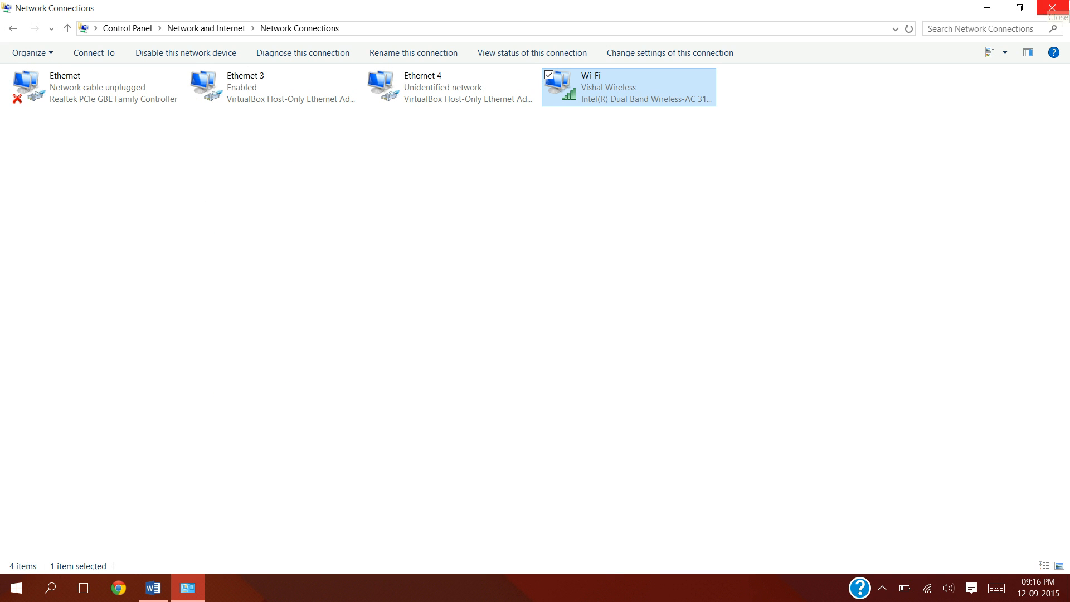
pyautogui.click(1059, 8)
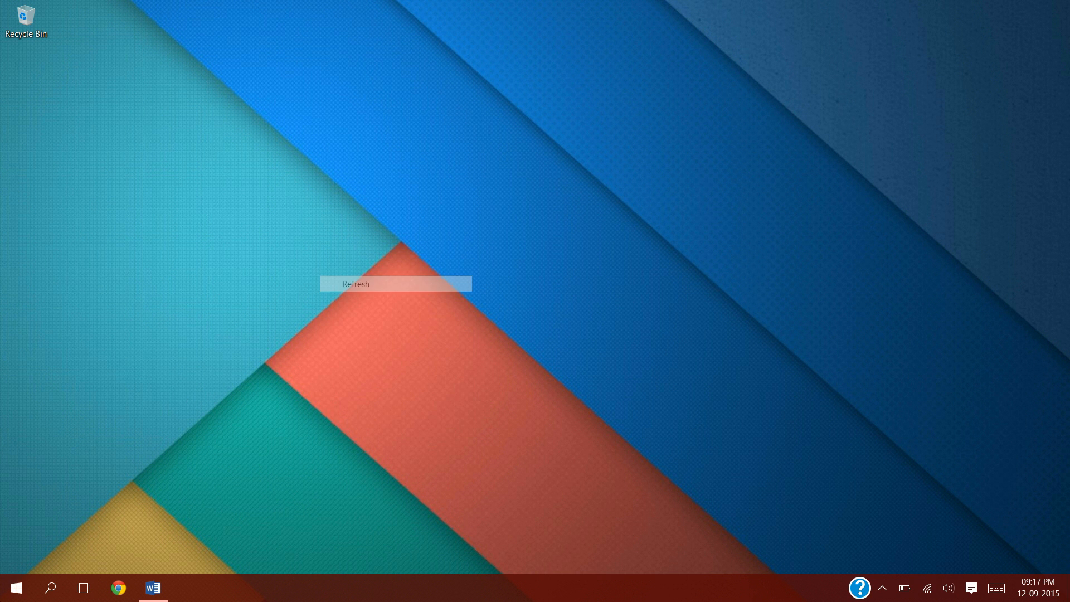
# - Reopen the Windows Store and scroll its loaded home page of featured apps
pyautogui.click(188, 587)
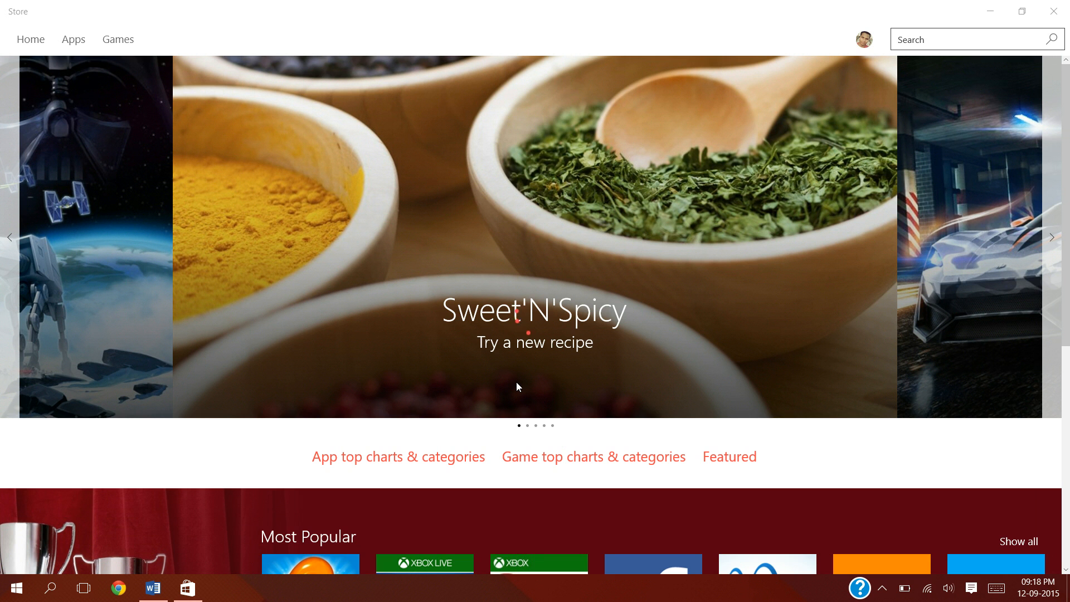
pyautogui.scroll(-3)
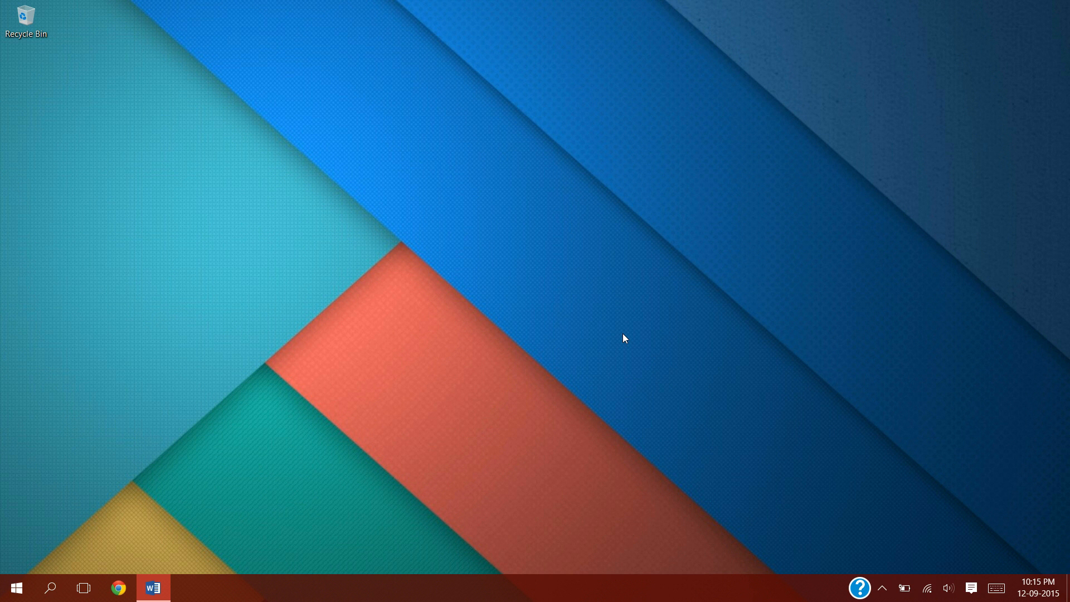
pyautogui.moveTo(629, 337)
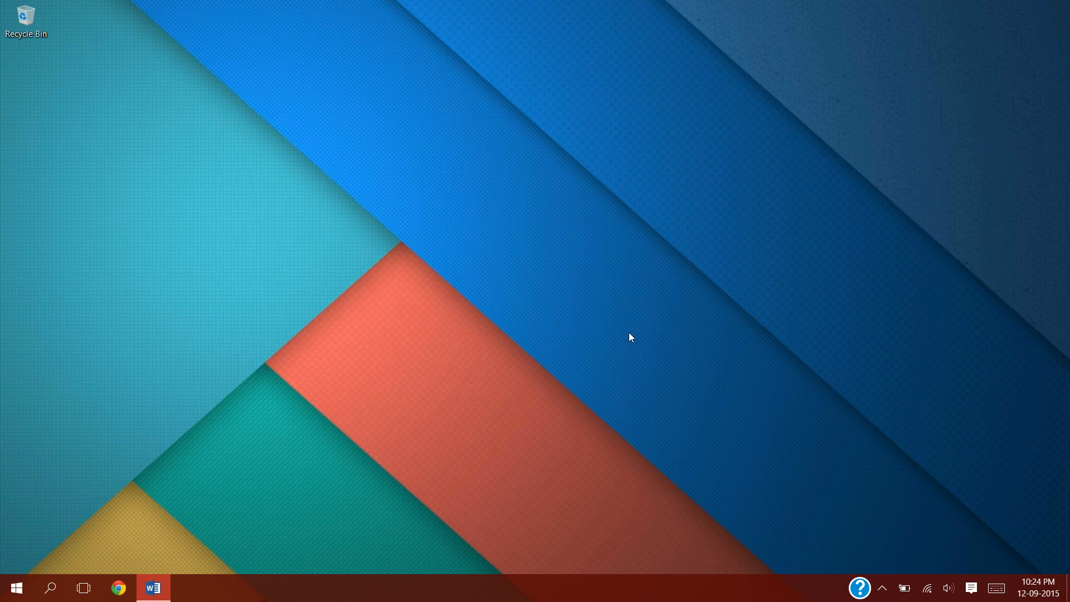
pyautogui.moveTo(623, 339)
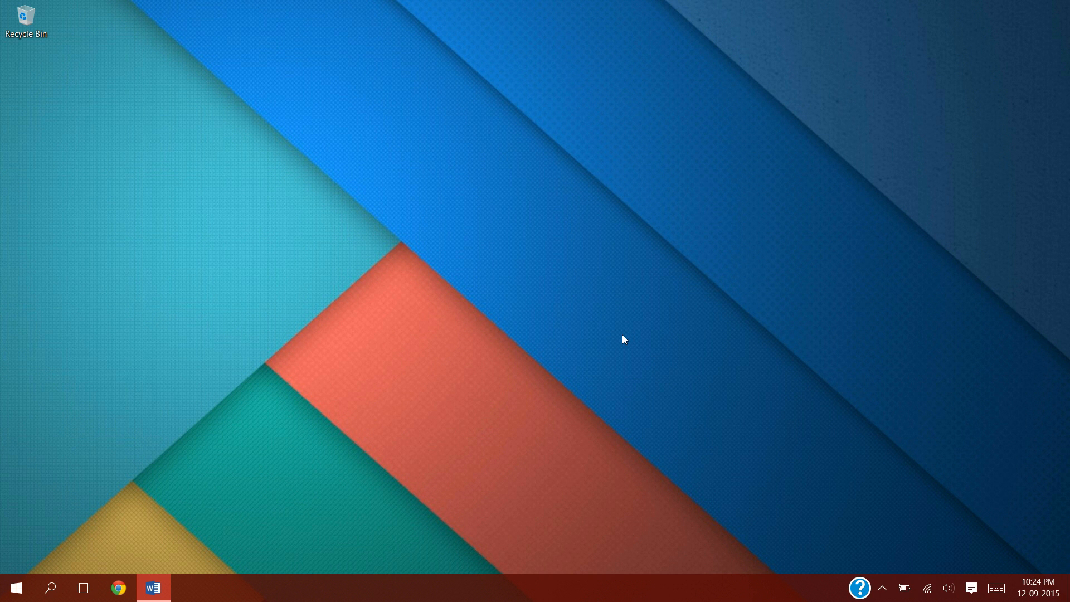